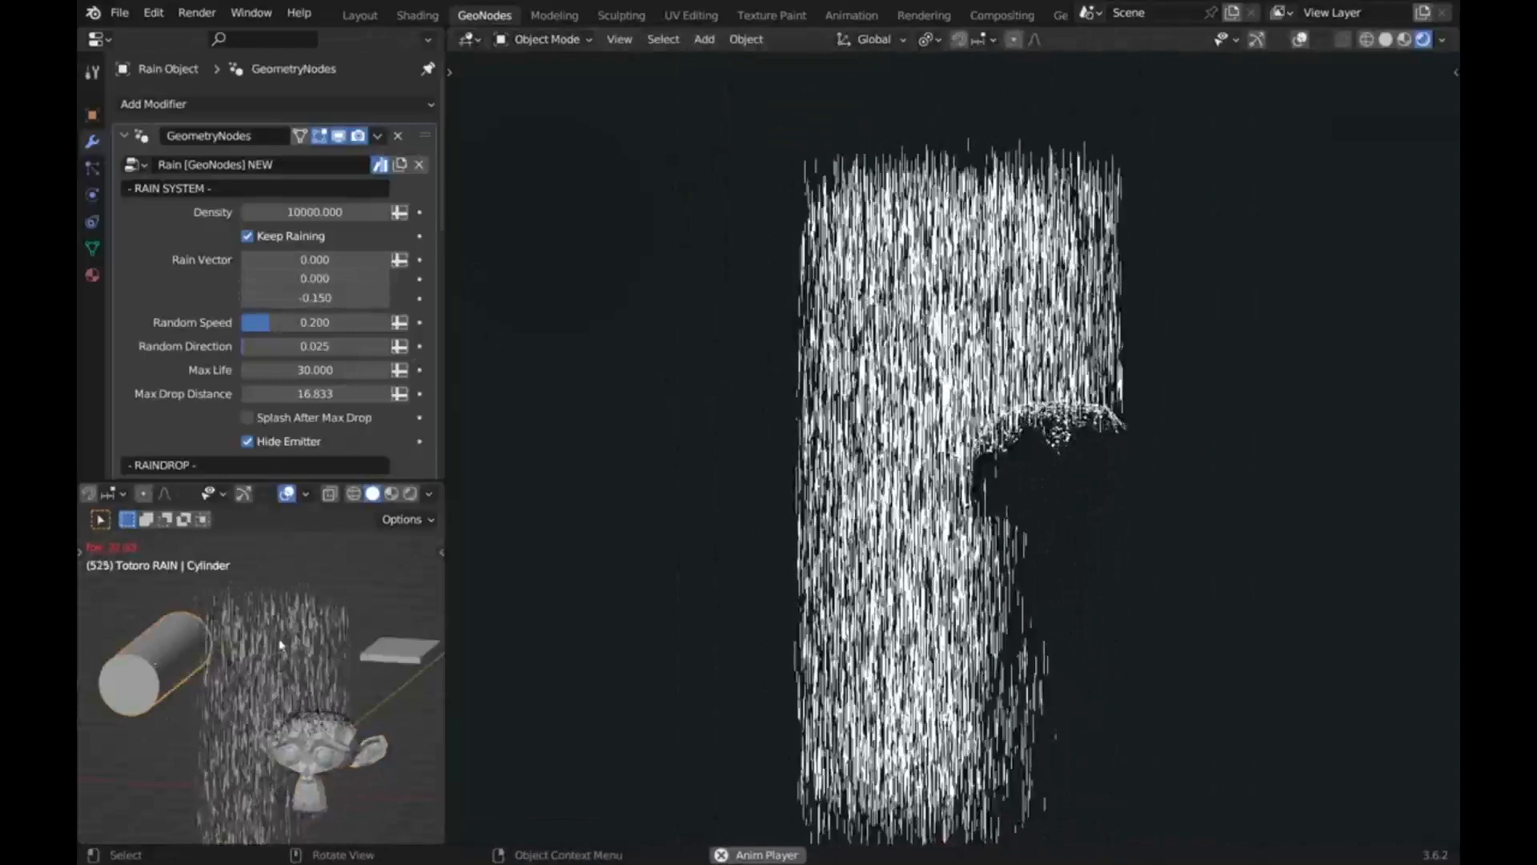
Play the rain simulation with Show Splashes enabled so drops splash on the monkey head
key(s)
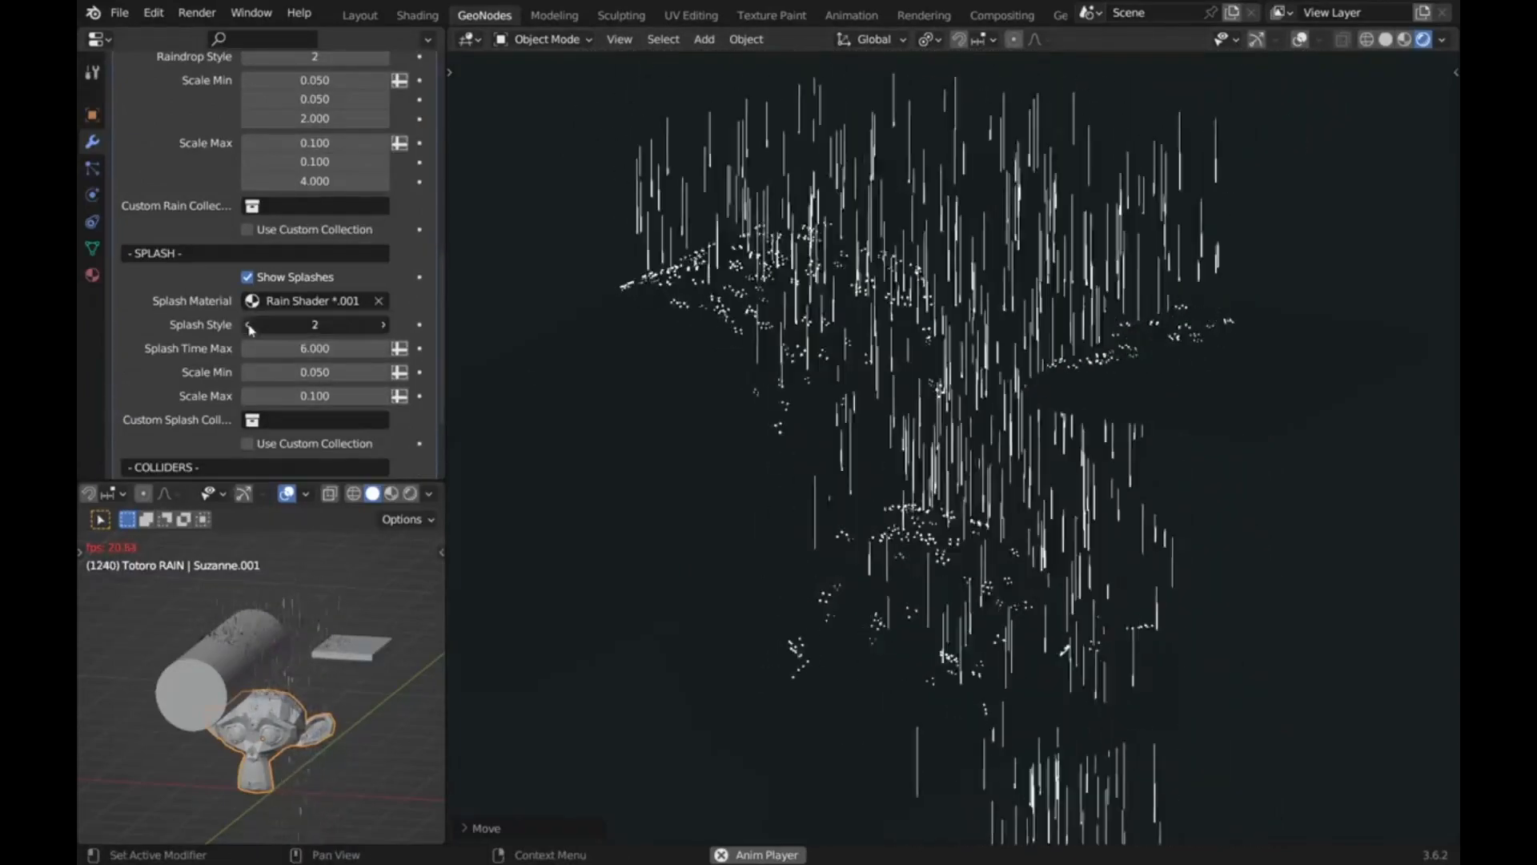
click(383, 324)
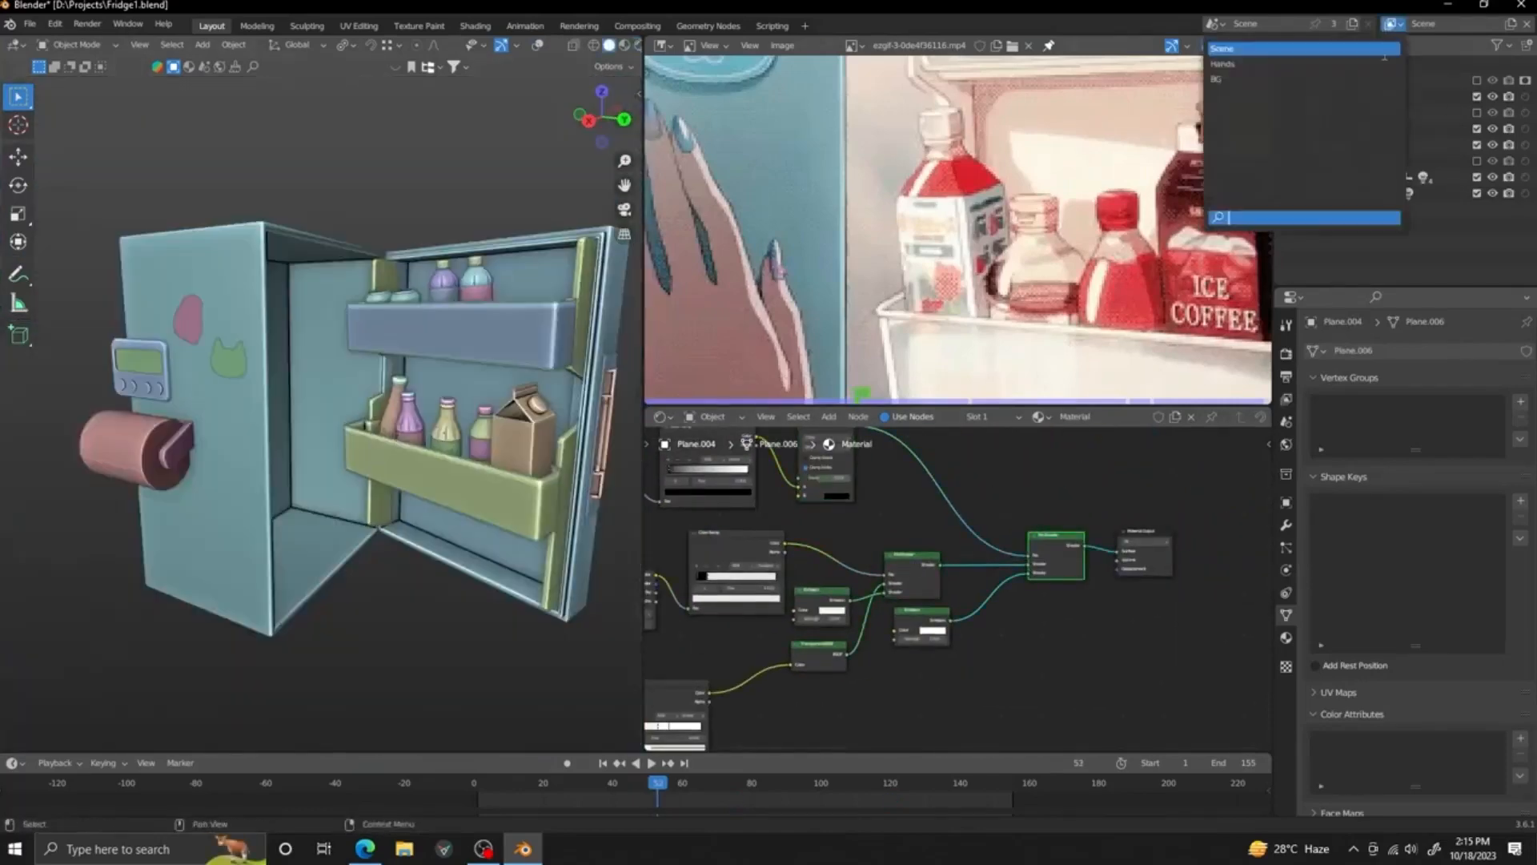
Switch the scene to BG and view the compositing node tree beside the fridge render
click(1222, 64)
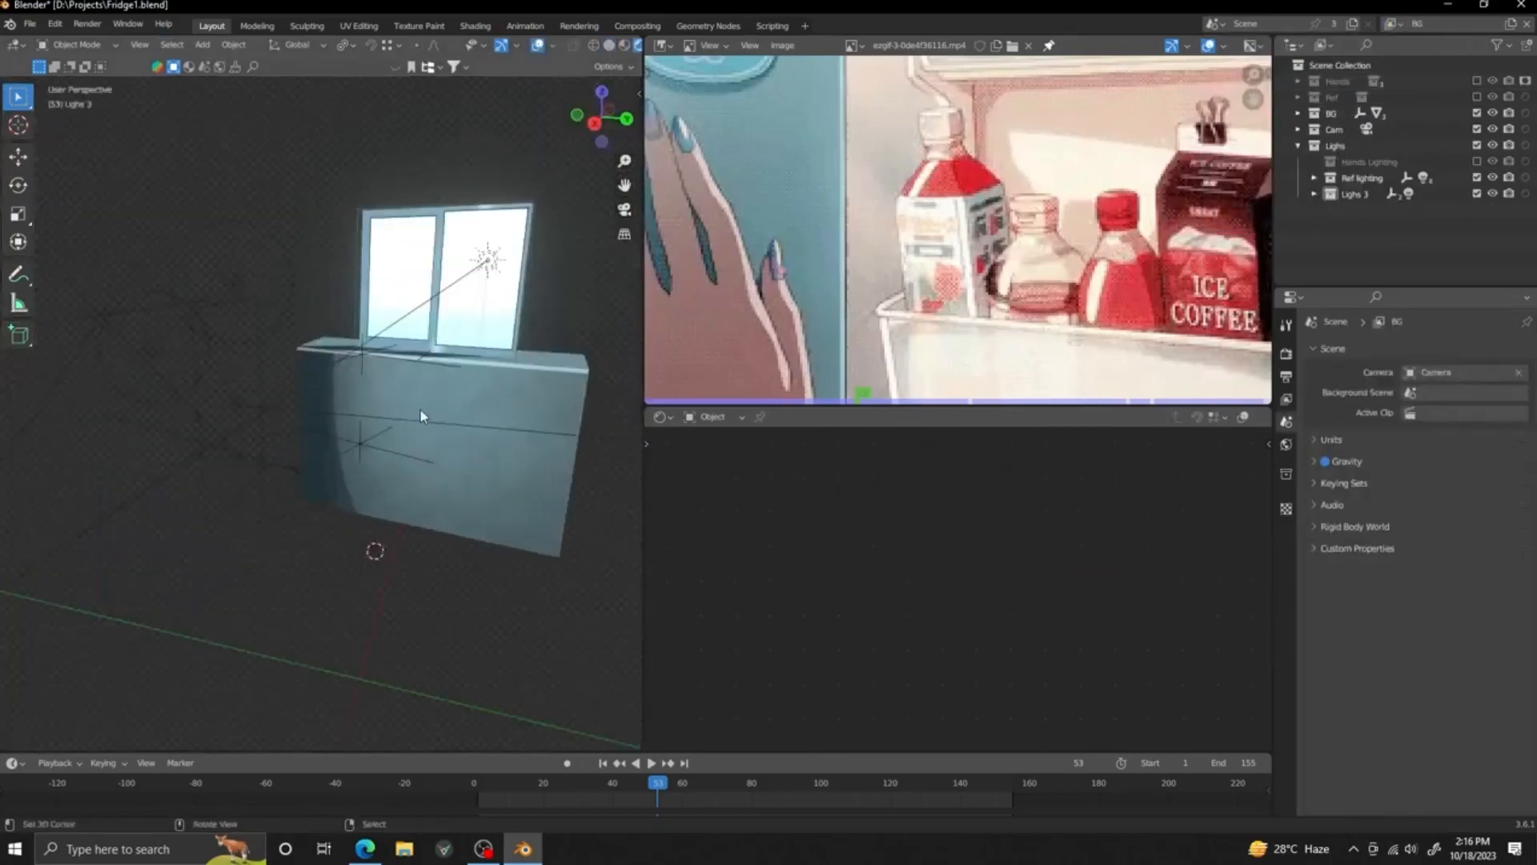
click(635, 24)
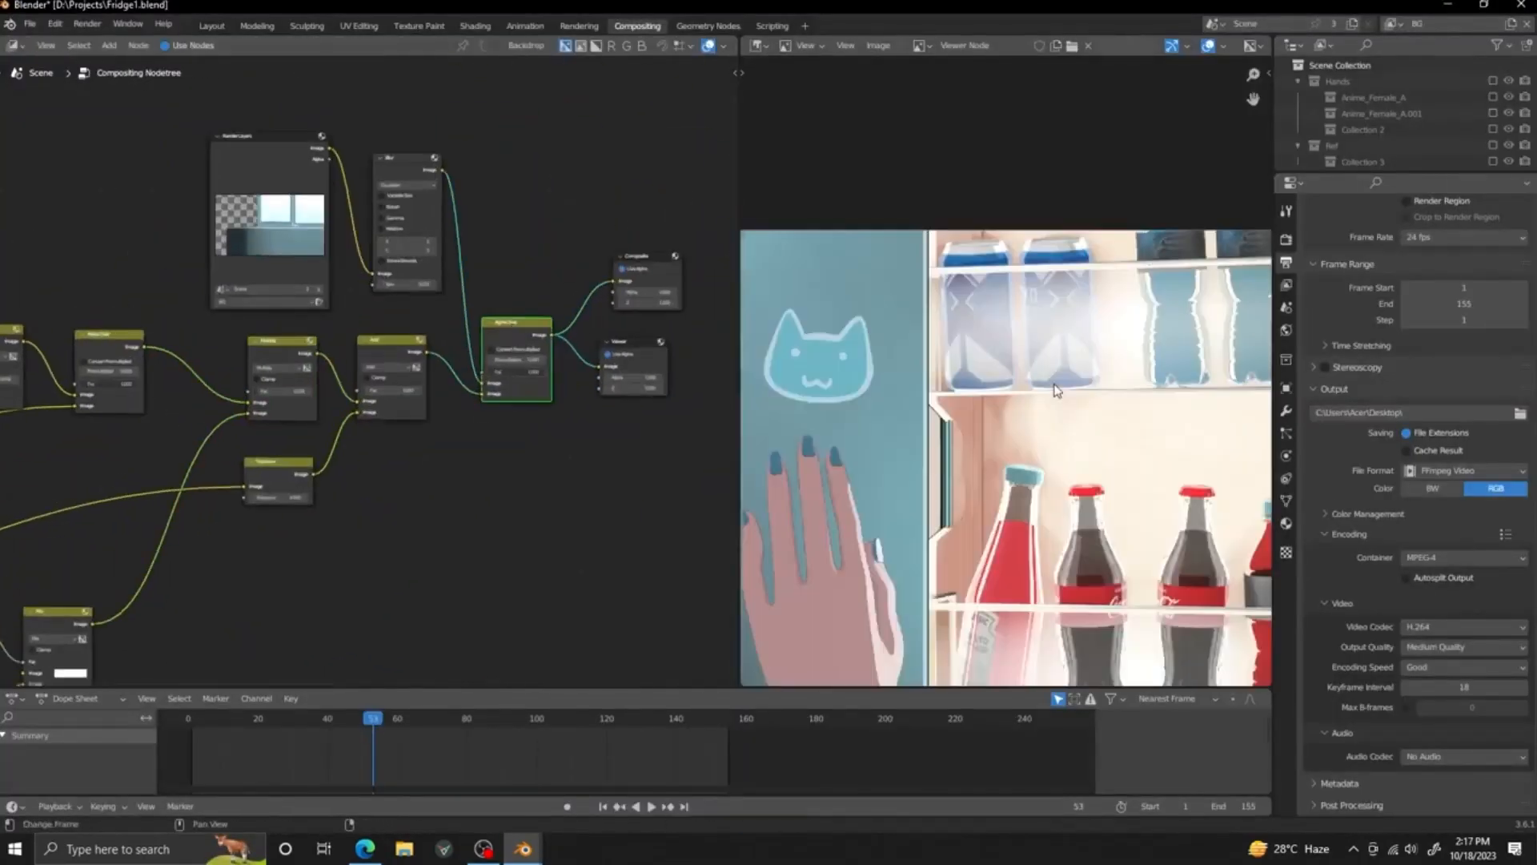
click(264, 718)
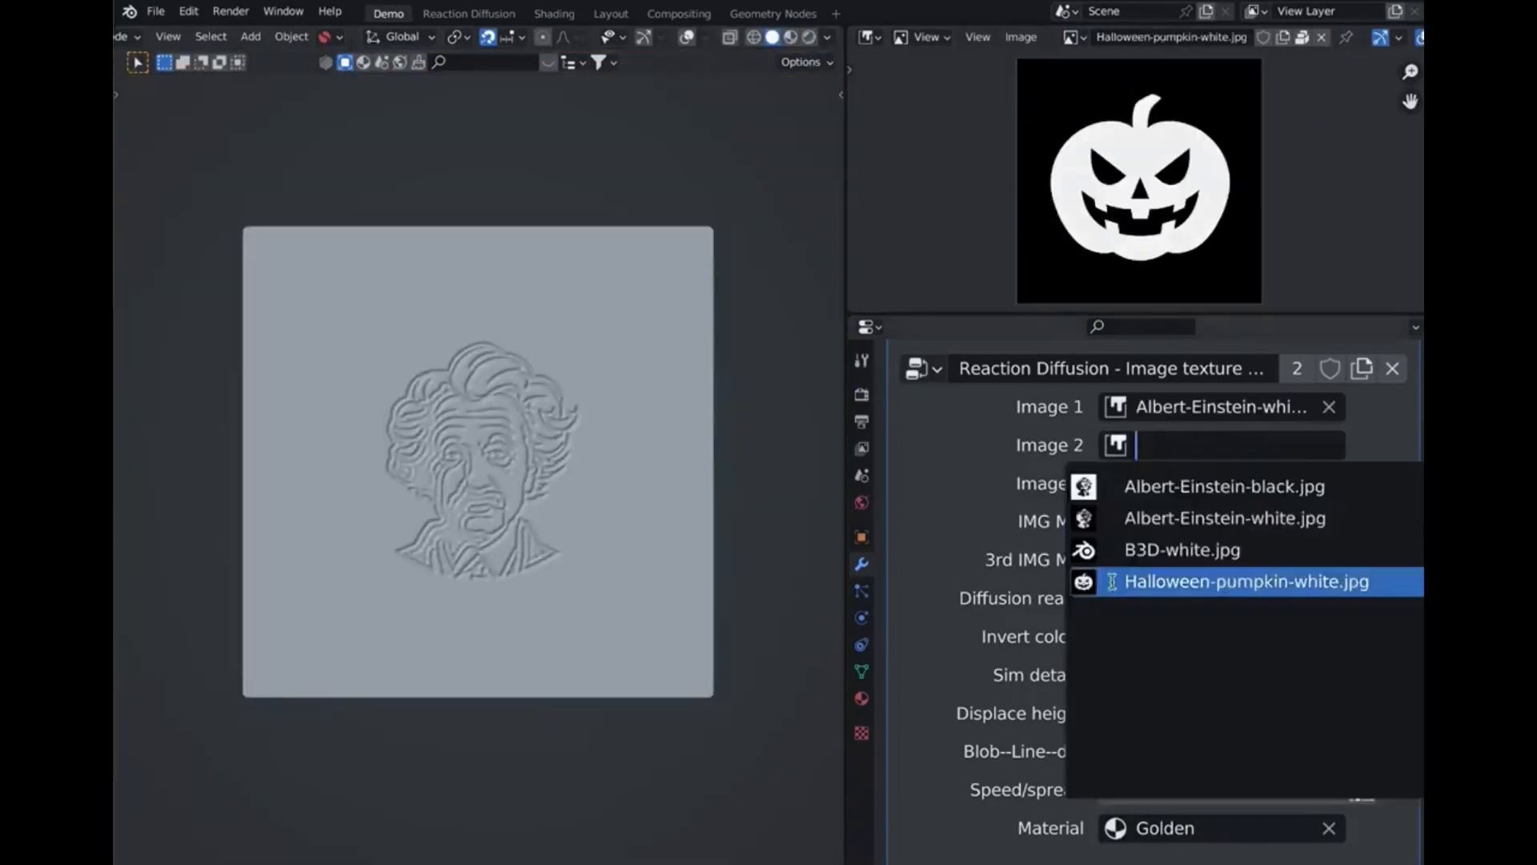
Assign Halloween-pumpkin-white.jpg as Image 2 in the Reaction Diffusion modifier
click(1245, 580)
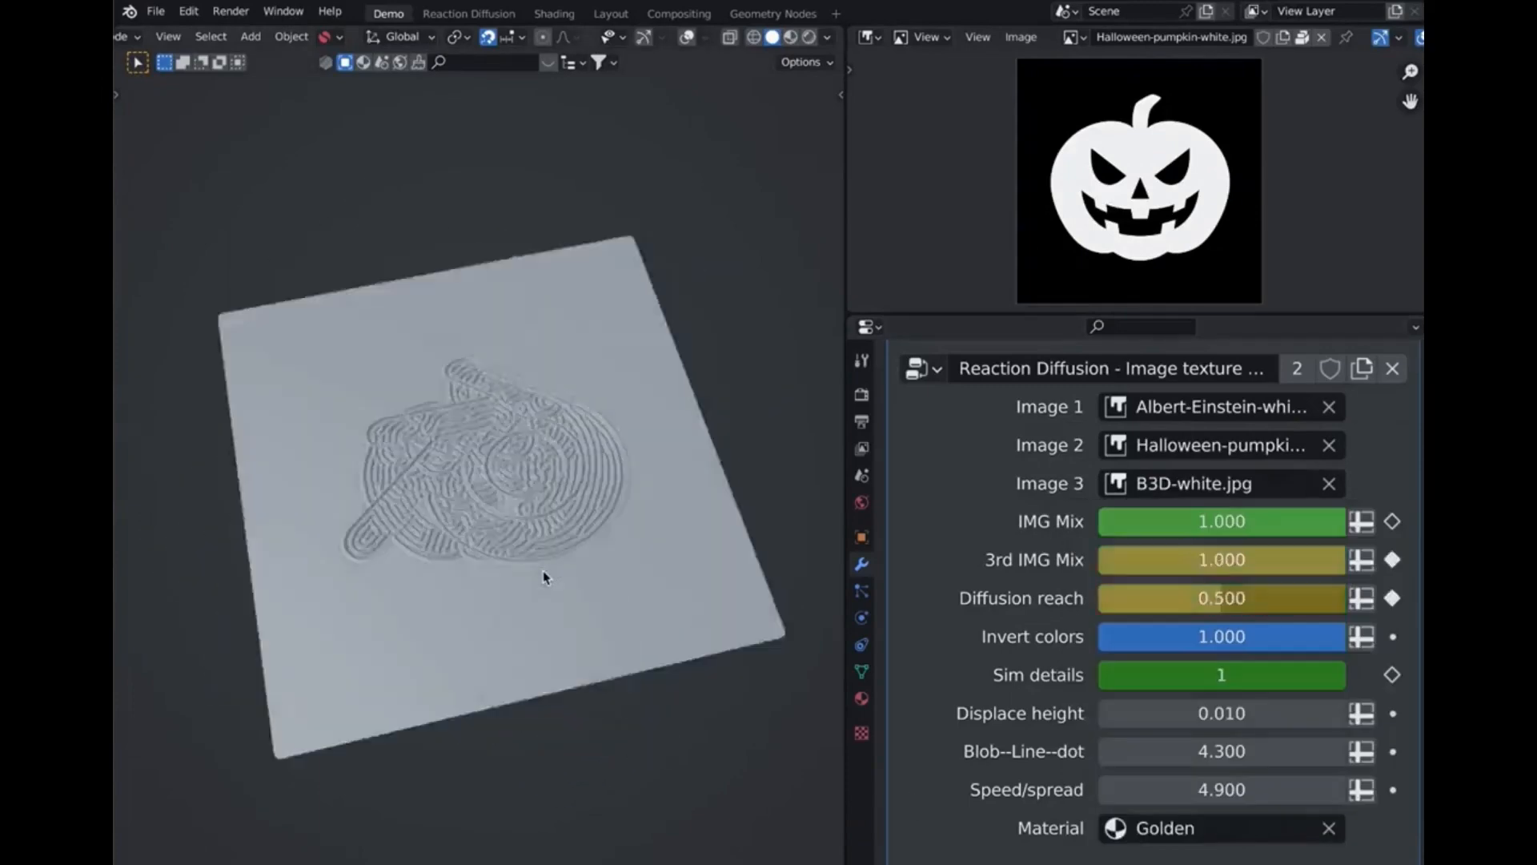